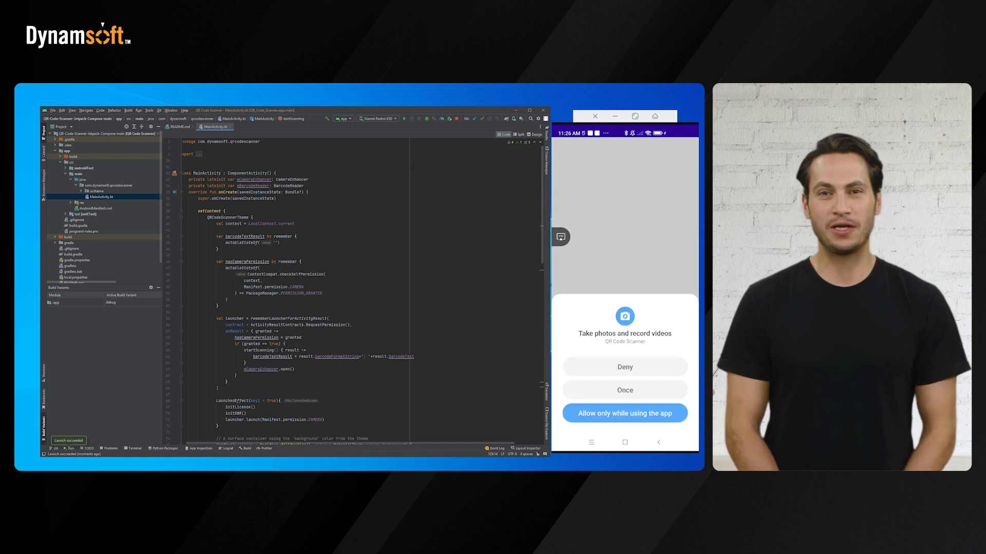
# Step: Create a new Empty Compose Activity project with the default settings
pyautogui.click(624, 413)
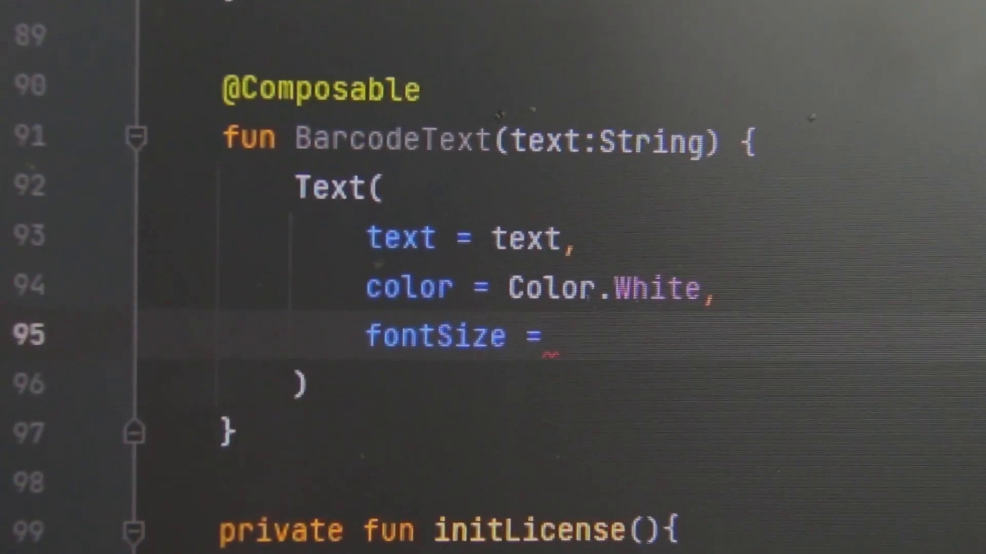
pyautogui.write('20.sp')
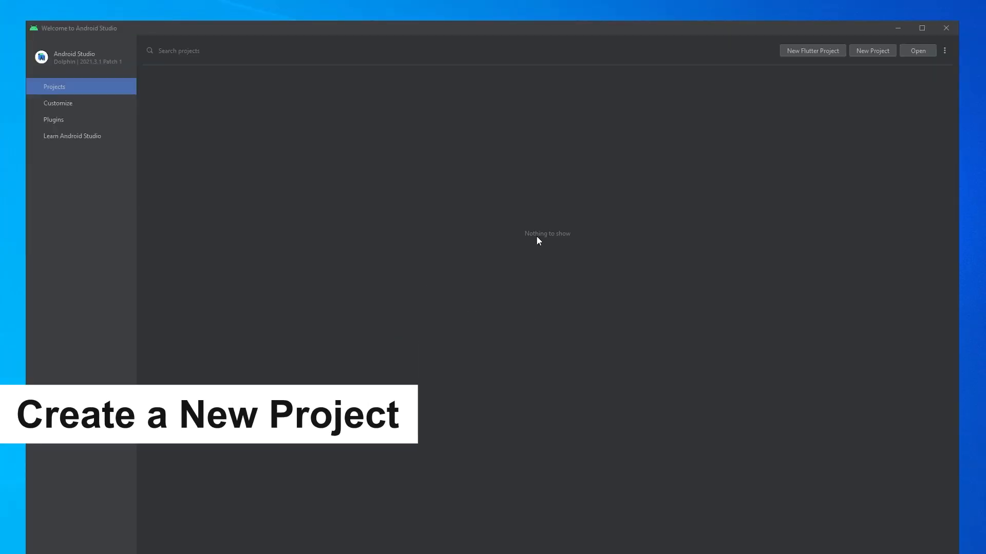
pyautogui.click(871, 50)
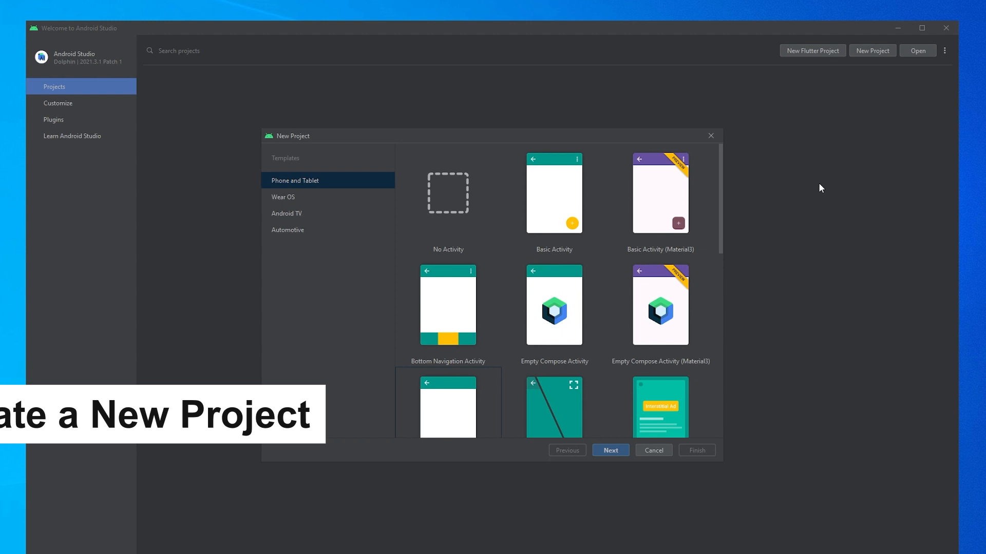
pyautogui.click(554, 305)
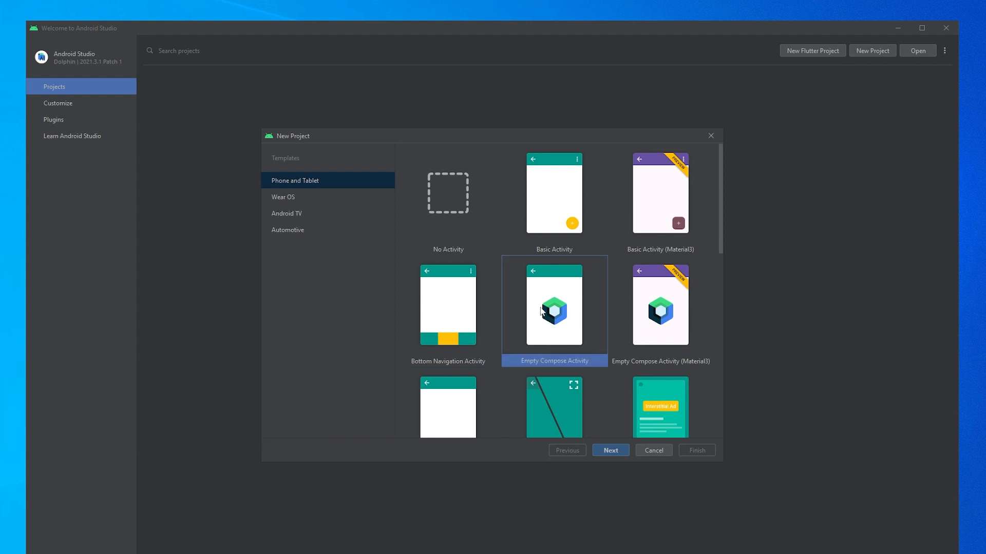
pyautogui.click(610, 450)
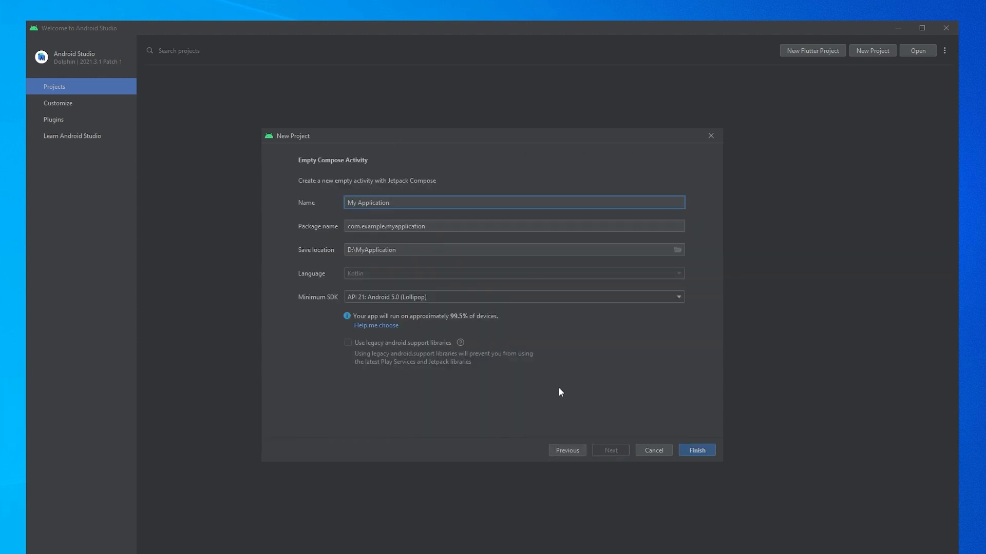
pyautogui.click(695, 450)
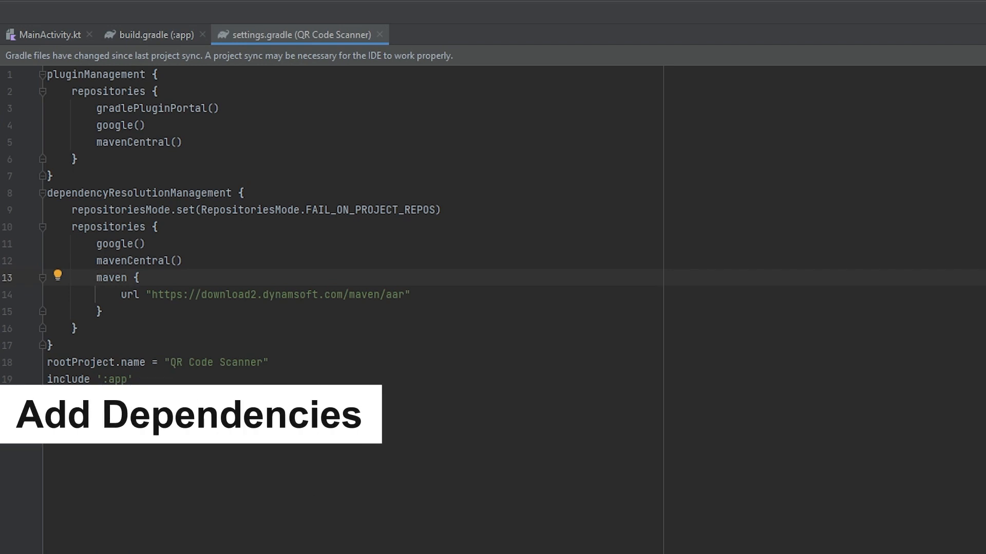
# Step: Add private lateinit mCameraEnhancer: CameraEnhancer and mBarcodeReader: BarcodeReader fields to MainActivity.kt
pyautogui.click(94, 277)
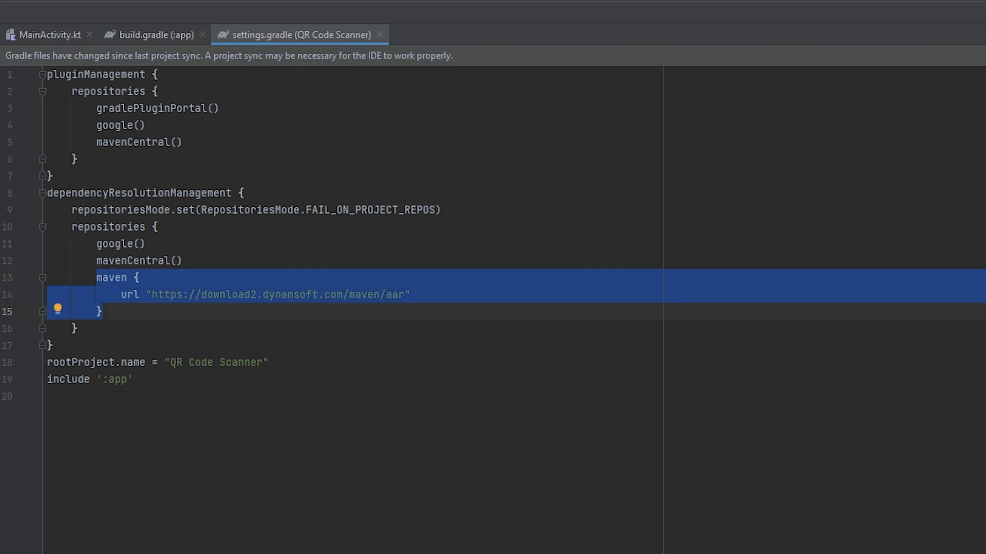
pyautogui.click(153, 34)
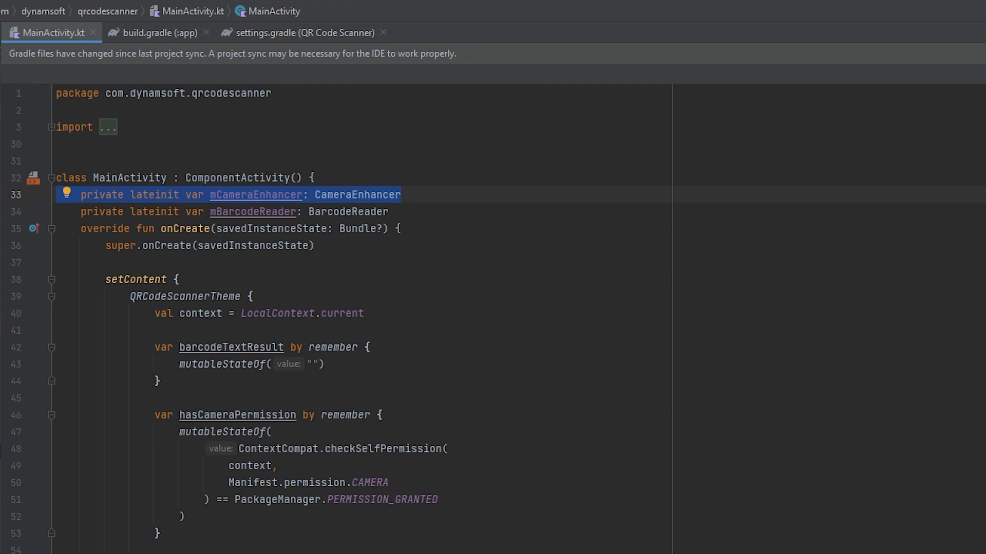
# Step: Write startScanning(), Context.findActivity(), the camera permission launcher and initLicense() in MainActivity.kt
pyautogui.scroll(-3)
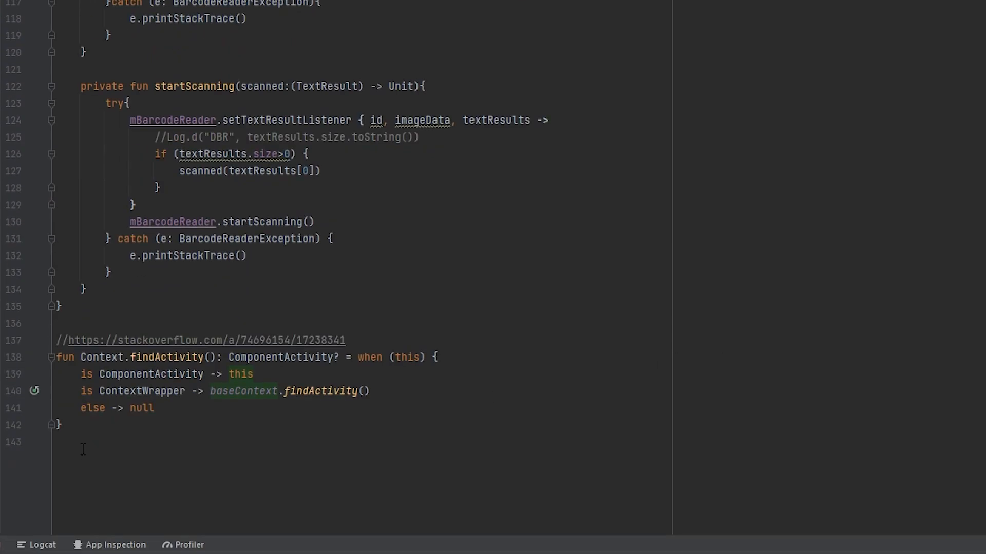
pyautogui.moveTo(56, 340); pyautogui.dragTo(59, 424)
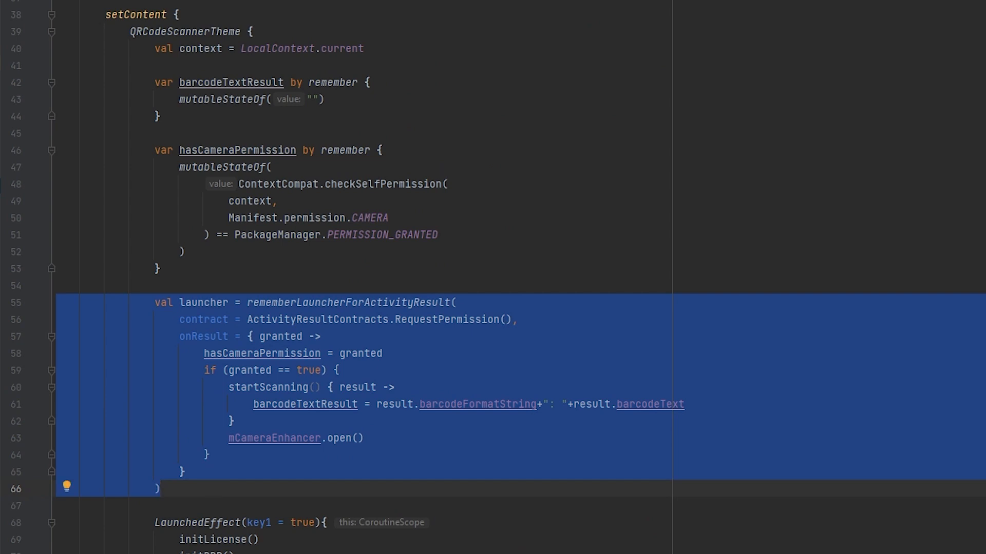
pyautogui.scroll(-3)
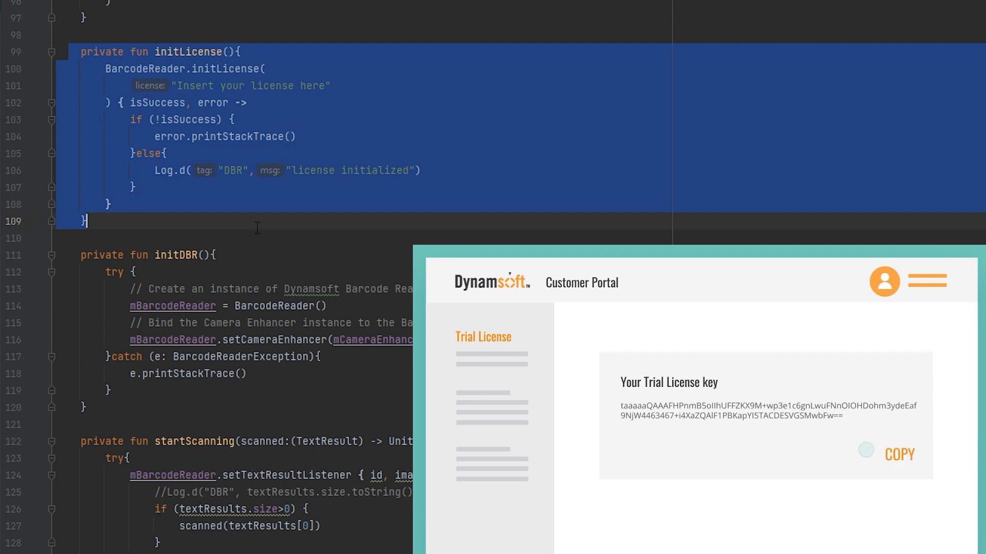
# Step: Add a LaunchedEffect calling initLicense(), initDBR() and launcher.launch(CAMERA), plus the DCECameraView surface
pyautogui.click(899, 454)
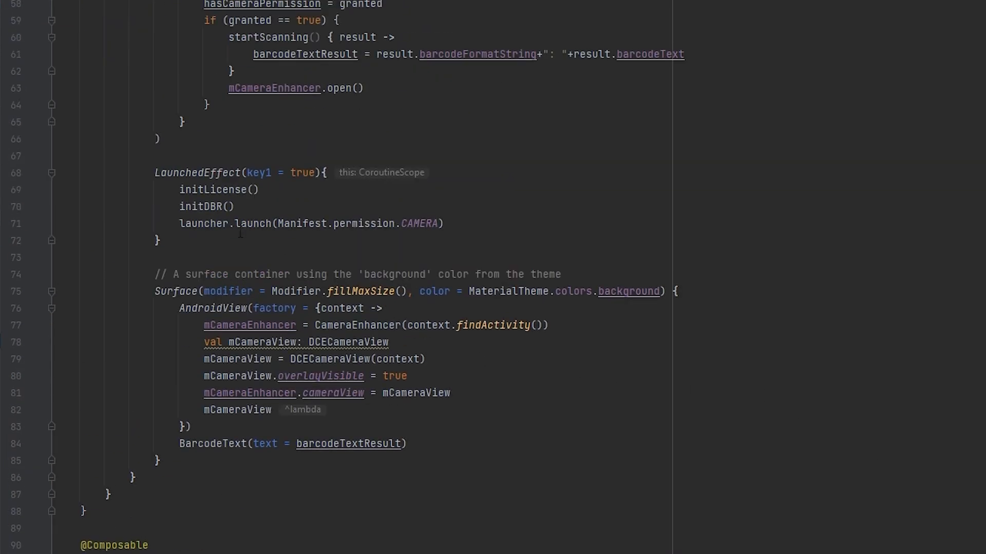
# Step: Review the LaunchedEffect initialisation calls and the white 20.sp BarcodeText composable
pyautogui.moveTo(179, 190); pyautogui.dragTo(236, 207)
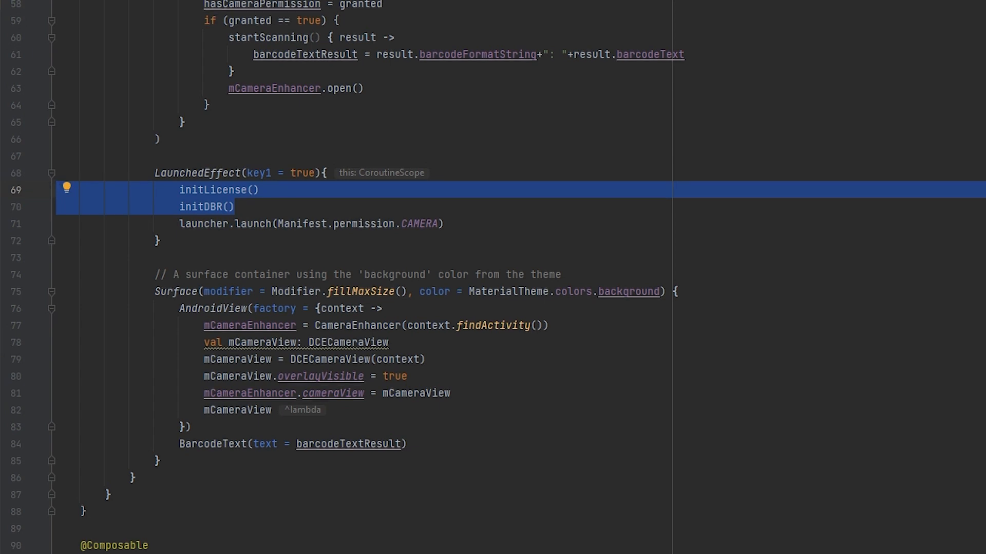
pyautogui.scroll(-3)
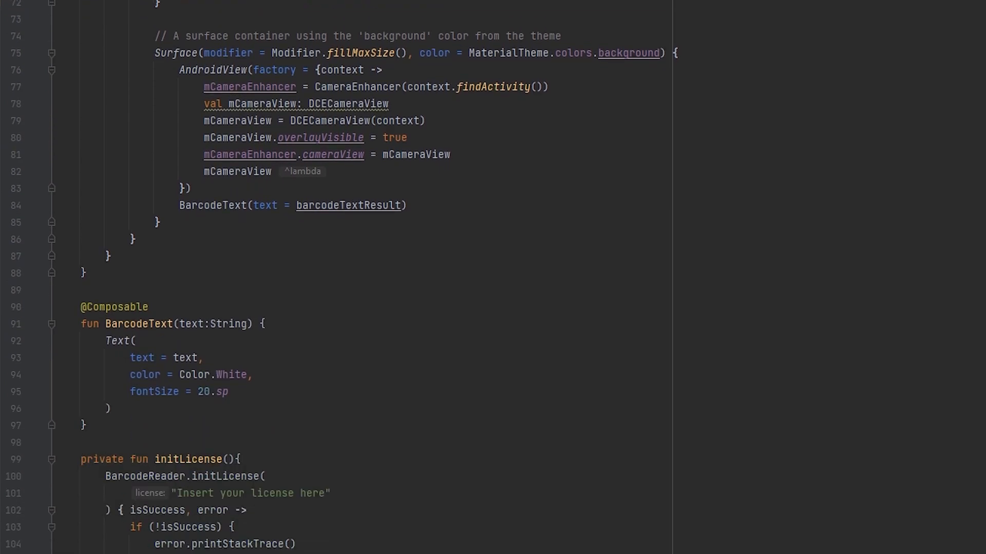
pyautogui.scroll(-3)
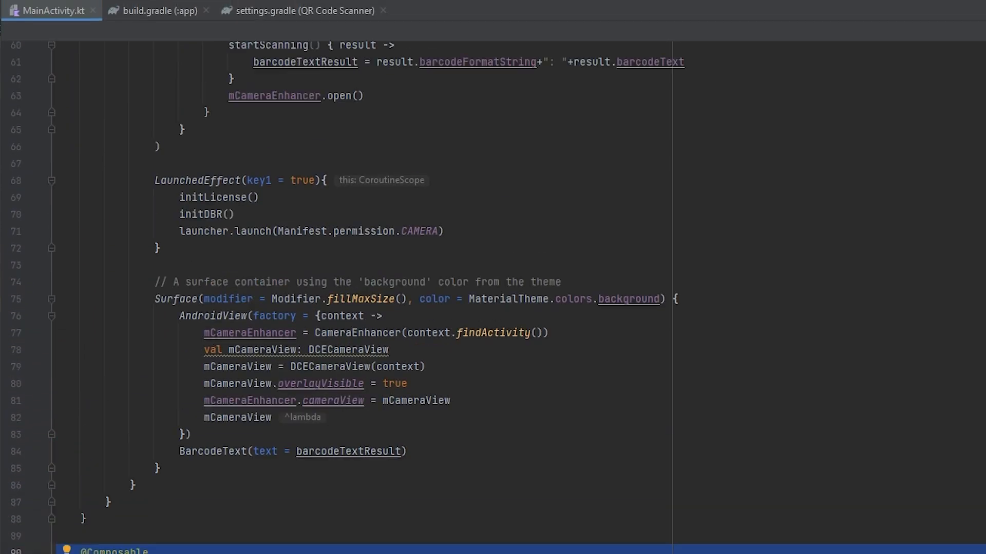
pyautogui.scroll(3)
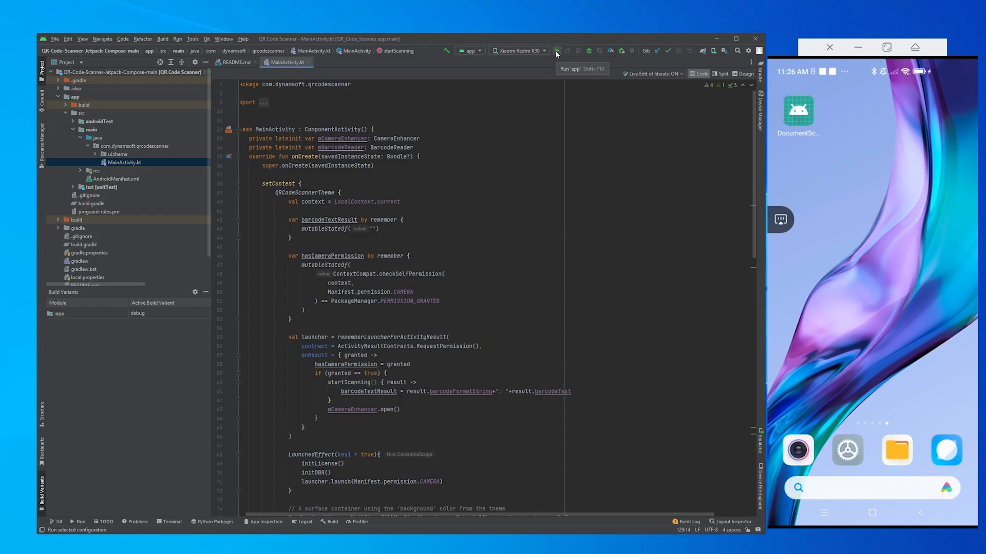
# Step: Run 'app' on the phone and allow camera access only while using the app
pyautogui.click(556, 51)
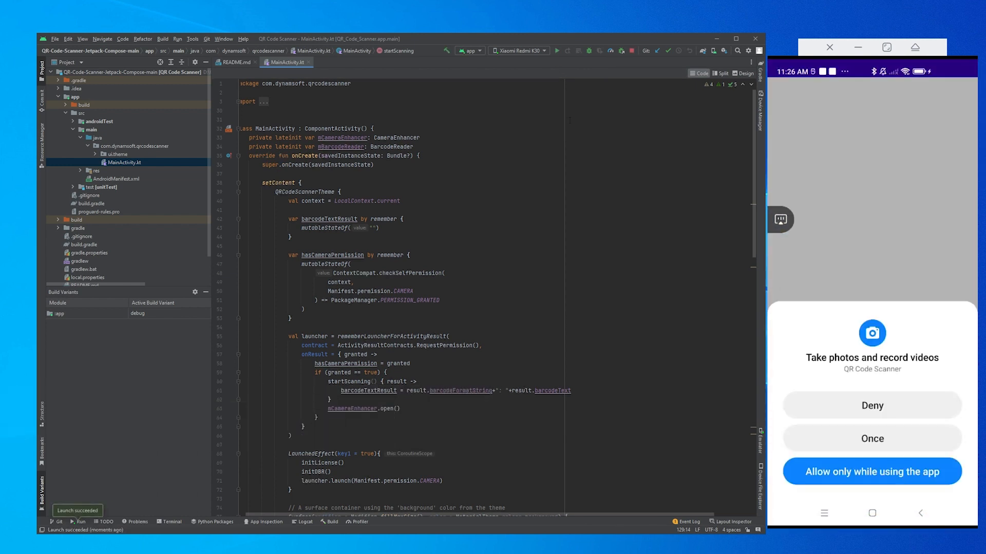
pyautogui.click(872, 472)
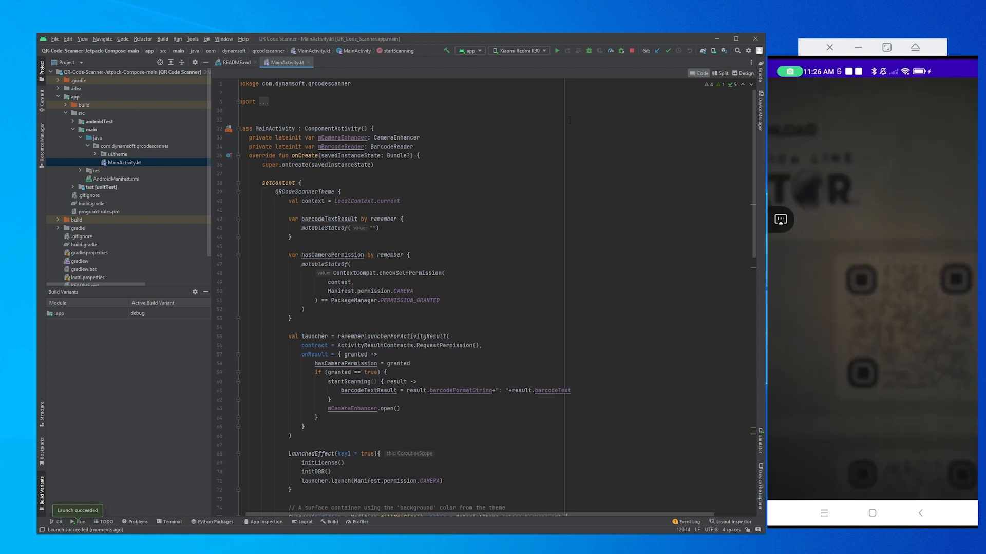